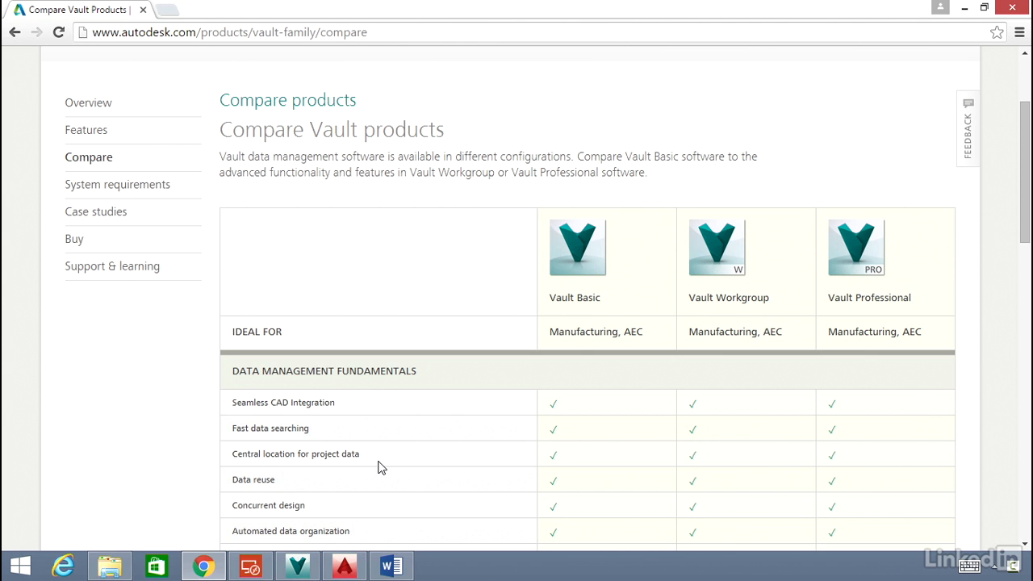
pyautogui.moveTo(390, 458)
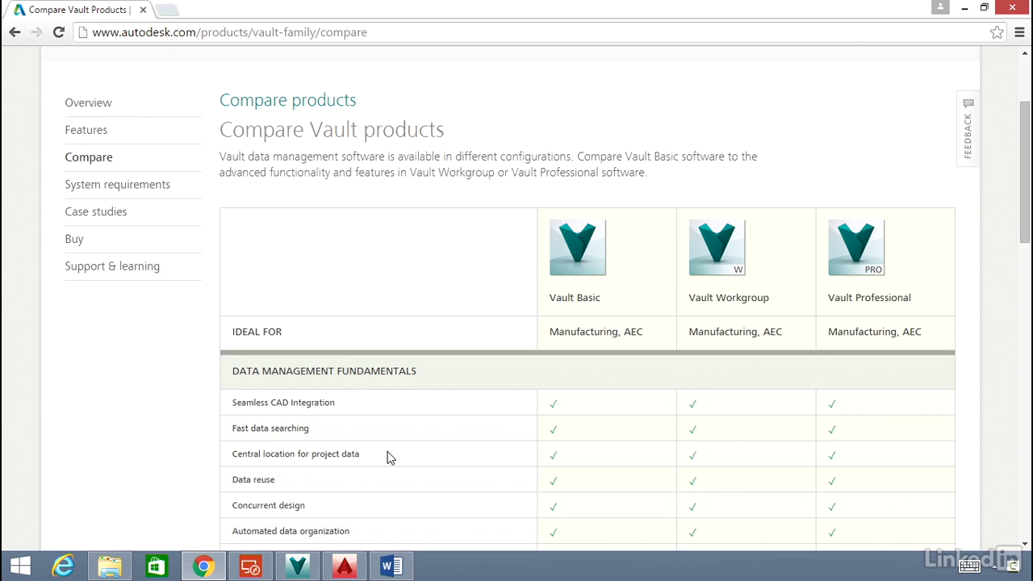
# Switch to AutoCAD showing the read-only BUILDINGS drawing and its Vault ribbon tab.
pyautogui.scroll(-3)
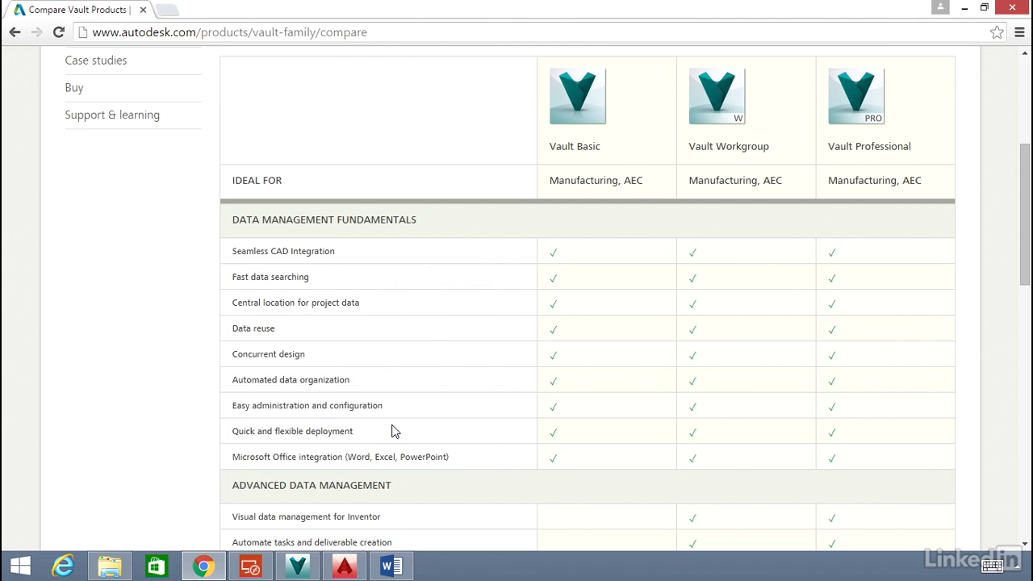
pyautogui.click(343, 565)
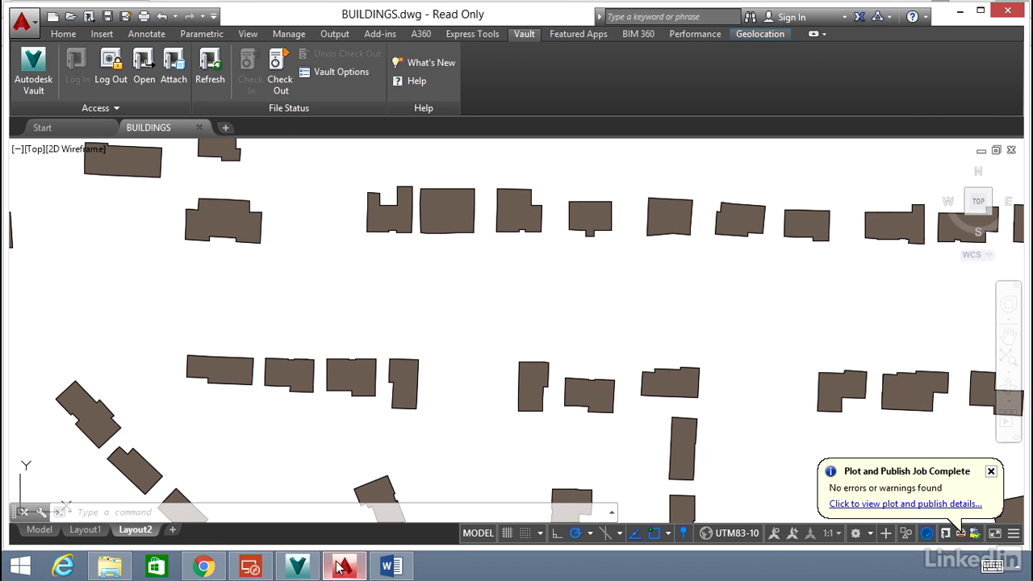
pyautogui.moveTo(516, 42)
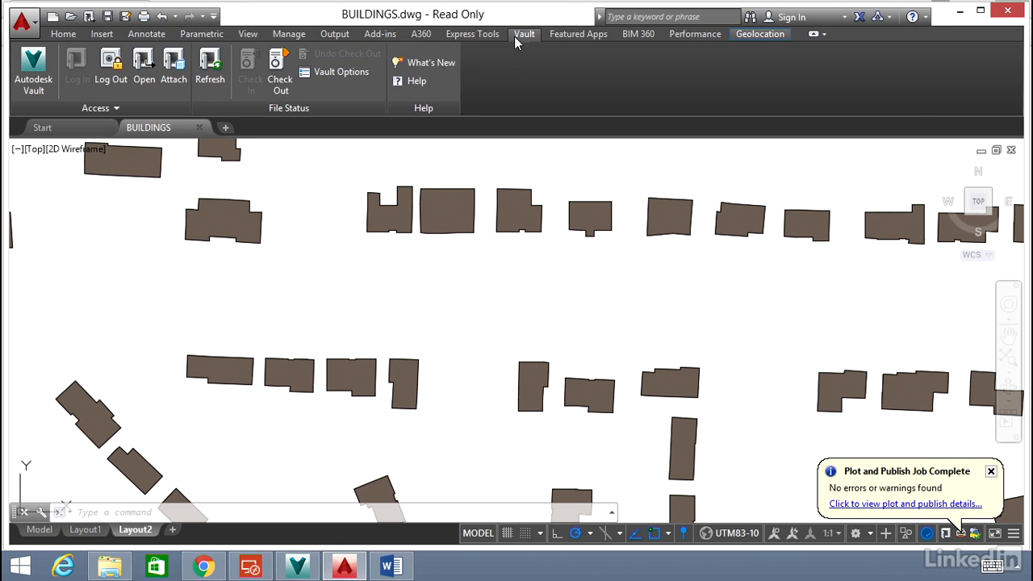
pyautogui.moveTo(250, 69)
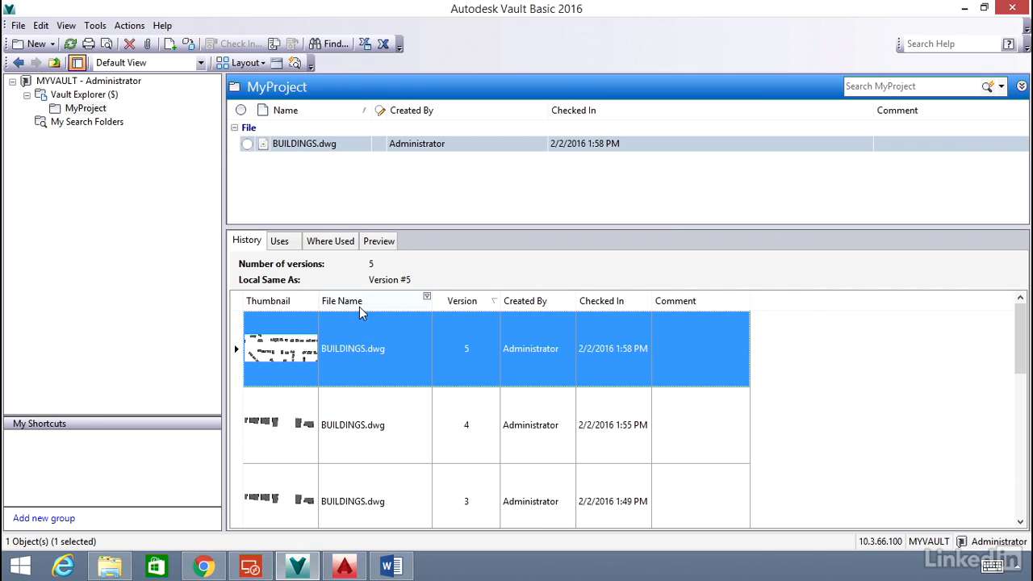
# Select BUILDINGS.dwg in MyProject and browse its five versions, including version 4 from 1:55 PM.
pyautogui.click(304, 143)
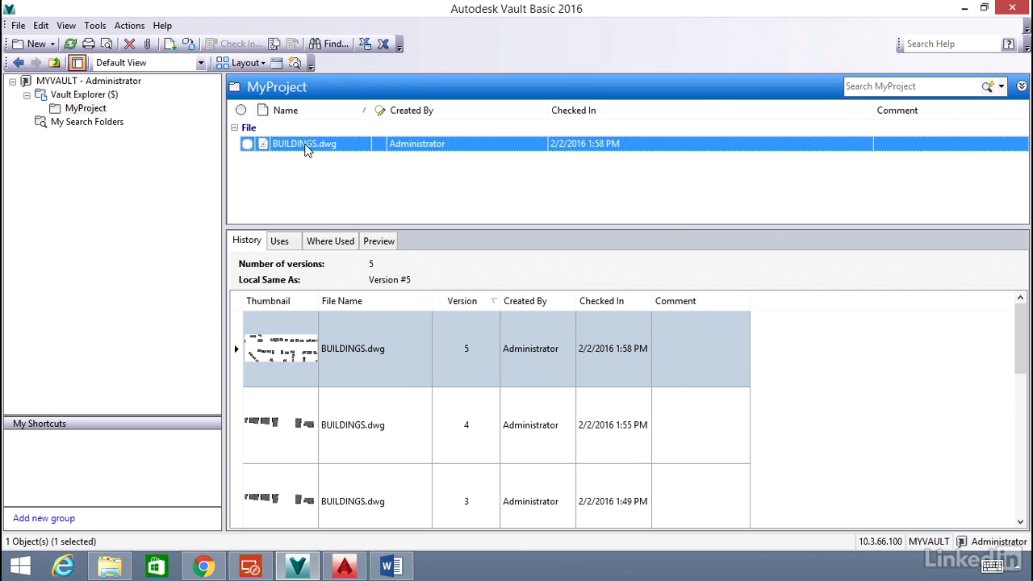
pyautogui.moveTo(333, 153)
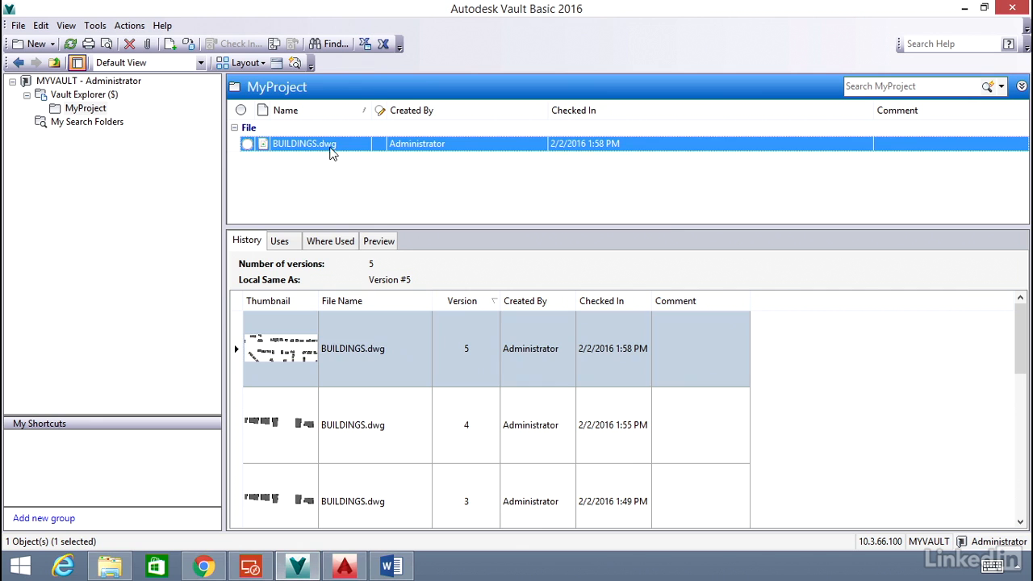
pyautogui.moveTo(361, 425)
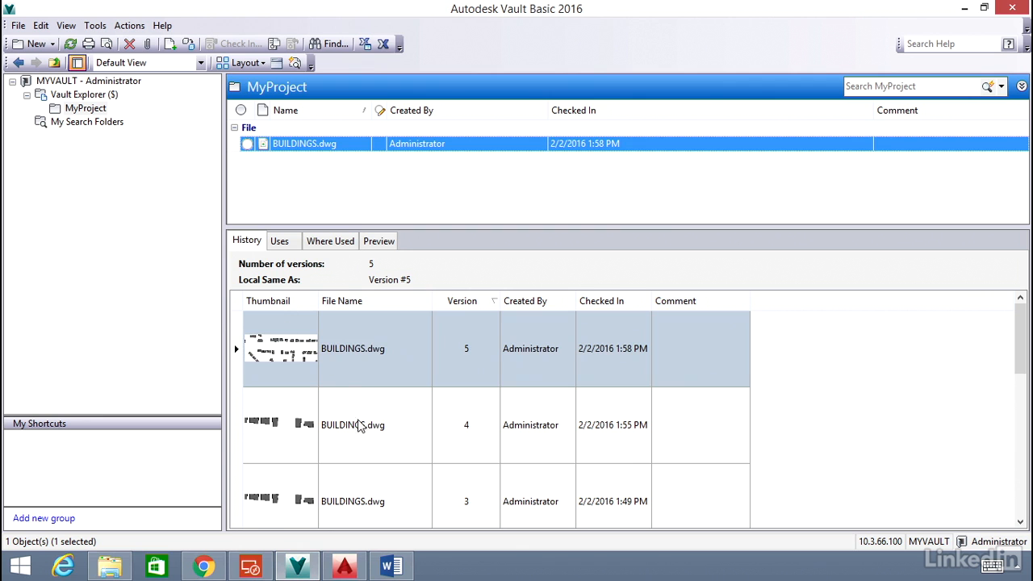
pyautogui.scroll(-3)
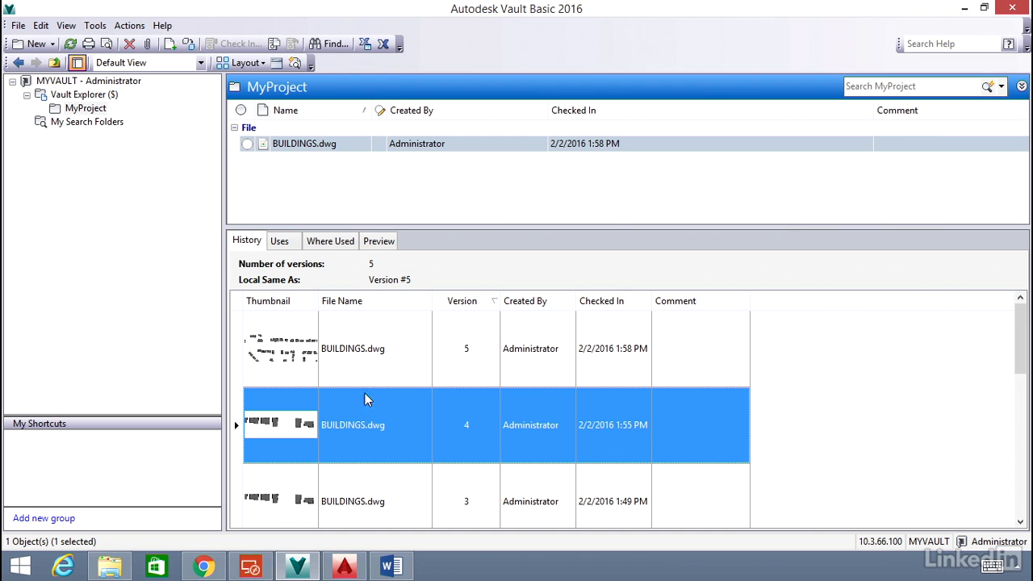
pyautogui.moveTo(363, 375)
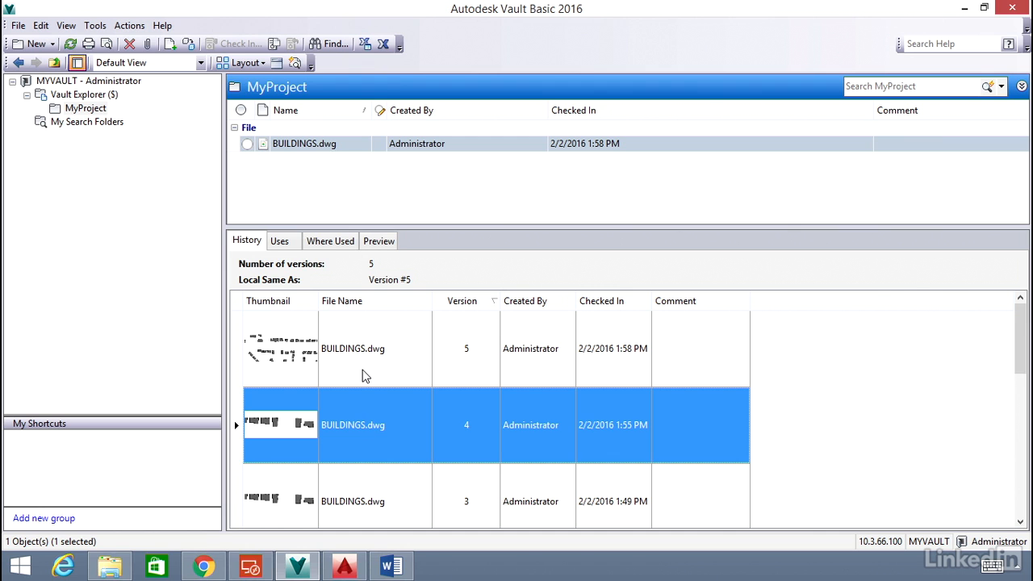
pyautogui.scroll(-3)
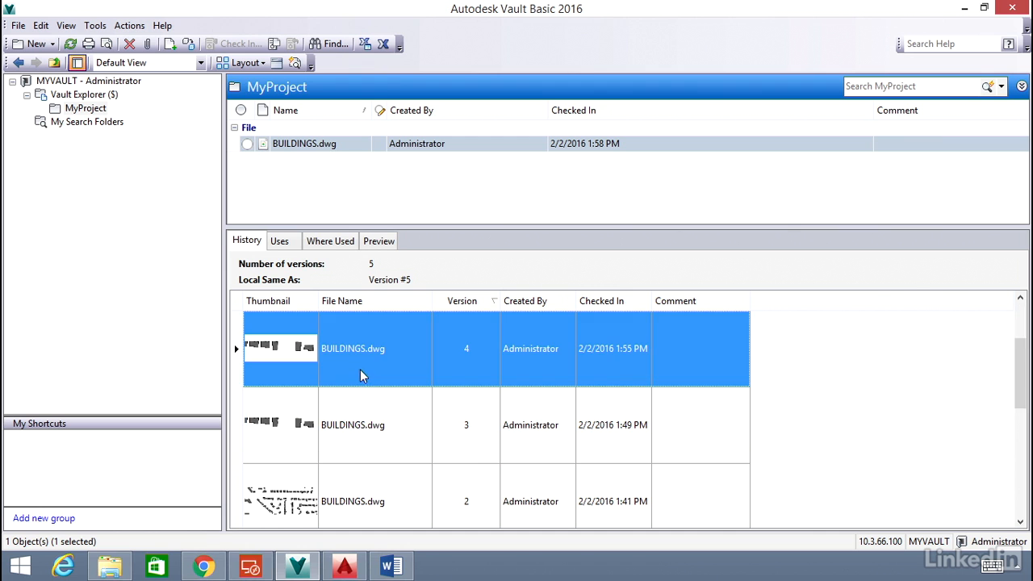
pyautogui.moveTo(294, 349)
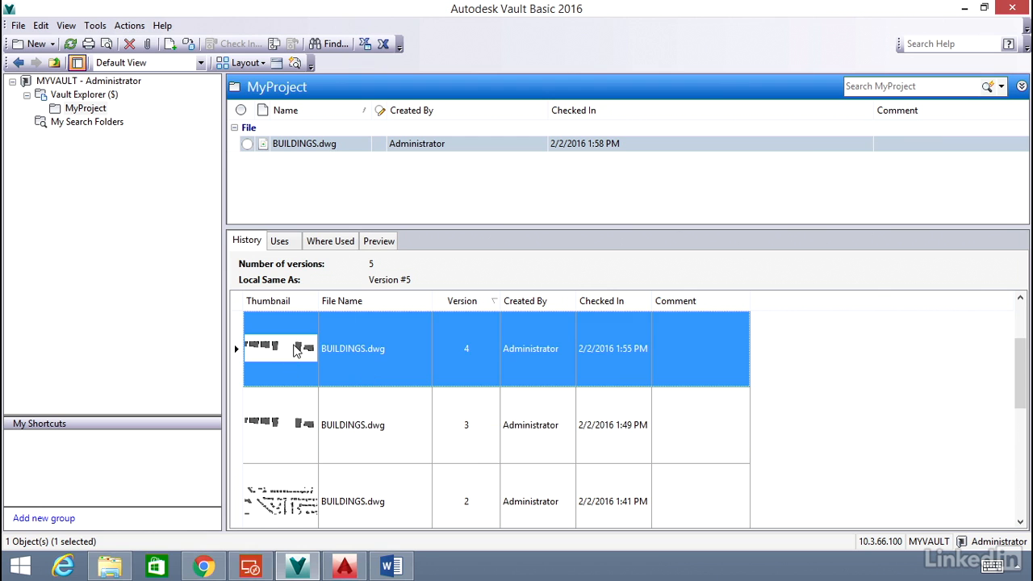
pyautogui.moveTo(538, 358)
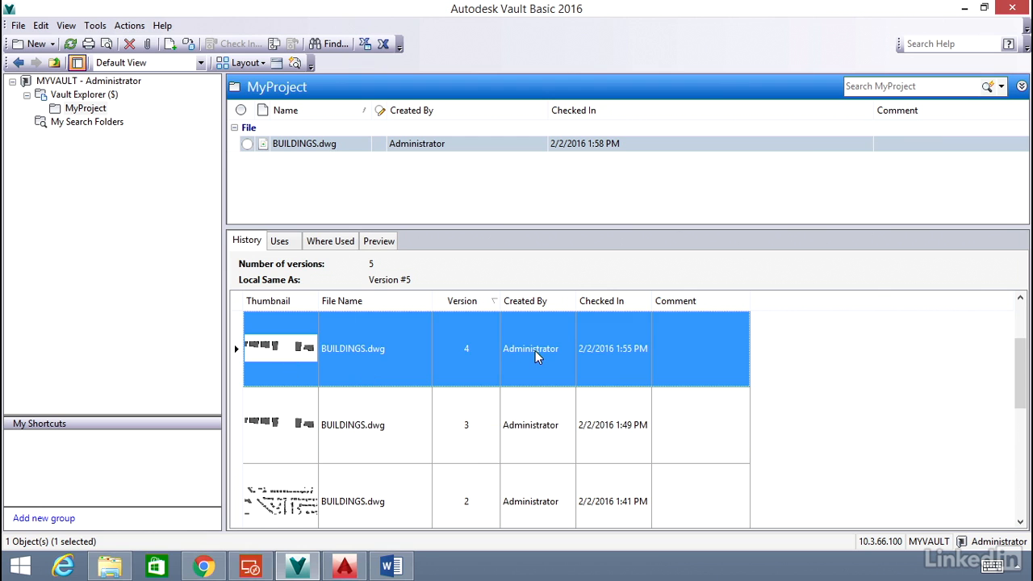
pyautogui.moveTo(427, 380)
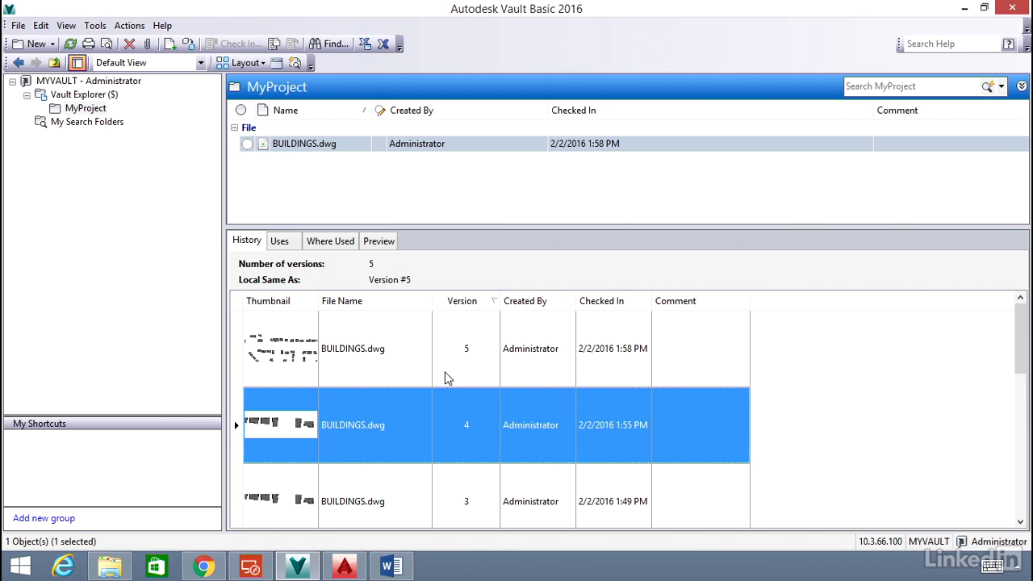
pyautogui.moveTo(387, 260)
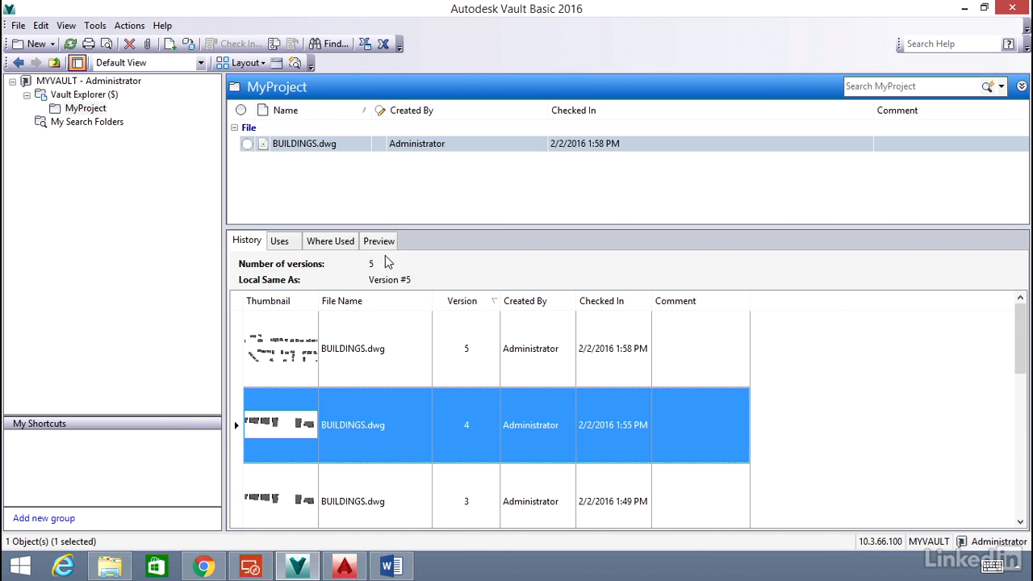
# Display the Preview tab showing BUILDINGS.dwg, flagged as not the most current version.
pyautogui.click(379, 241)
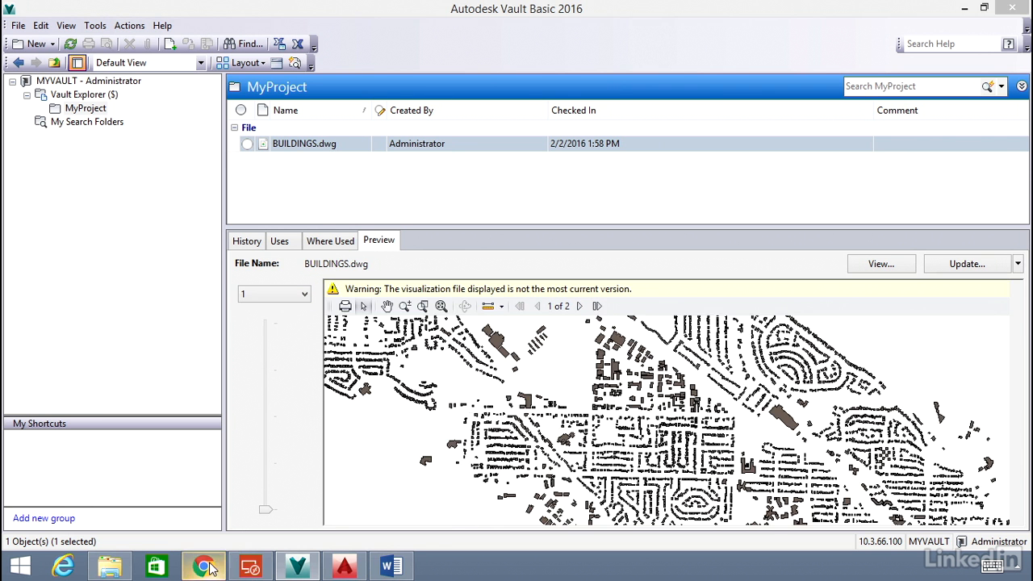
# Scroll Chrome's Vault comparison table to the Advanced Data Management features across Basic, Workgroup, Professional.
pyautogui.click(204, 565)
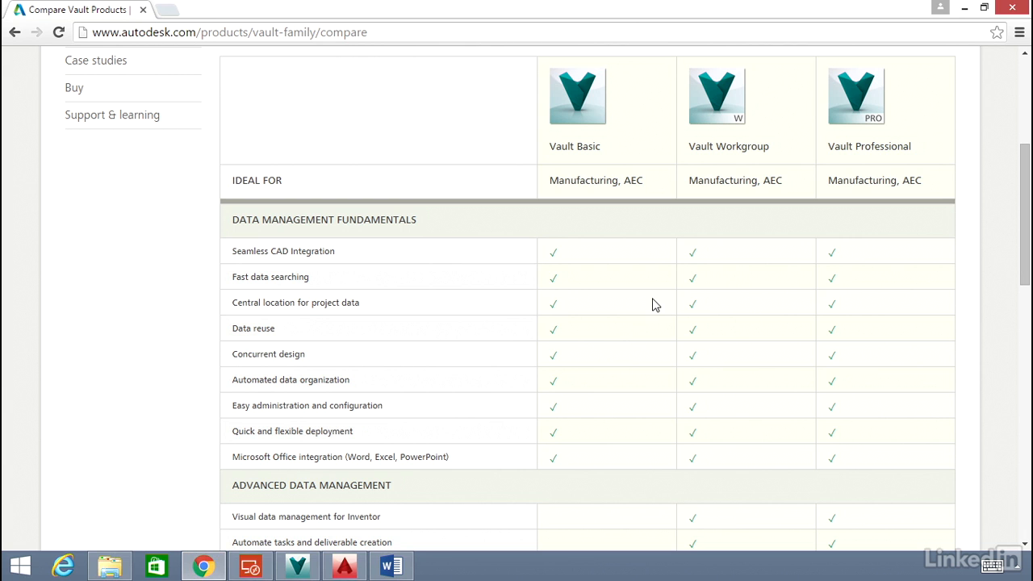
pyautogui.moveTo(684, 309)
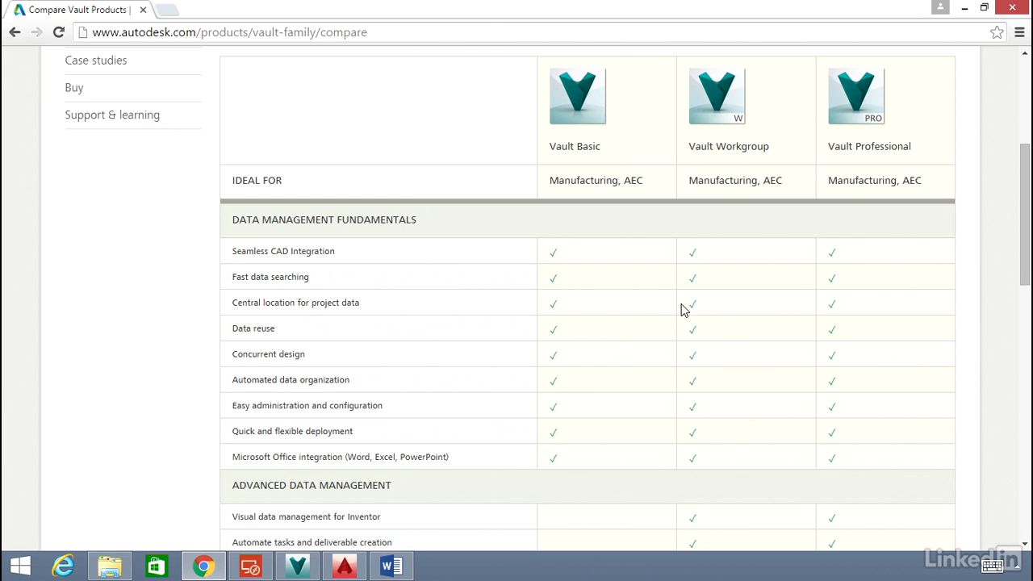
pyautogui.scroll(-3)
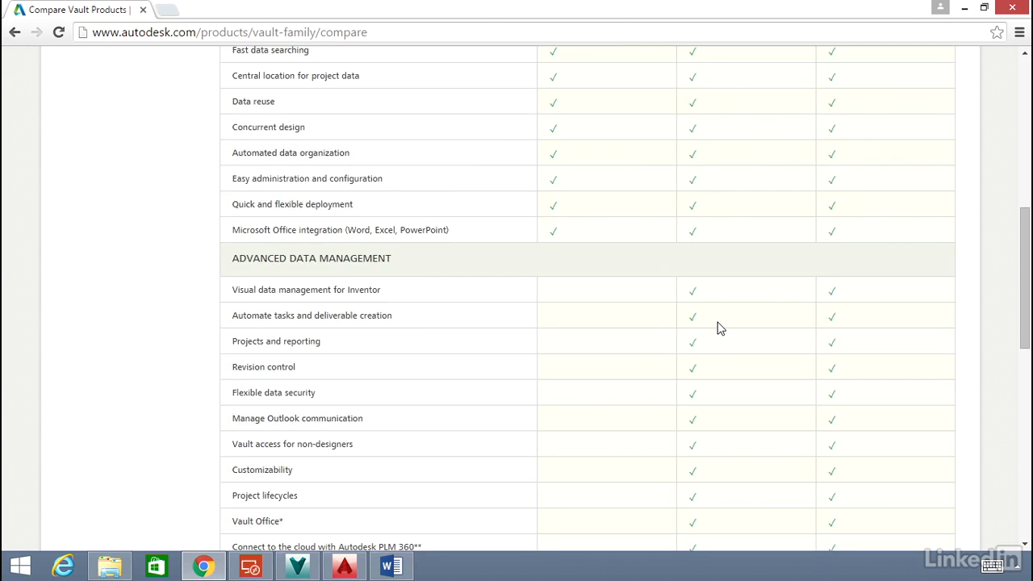
pyautogui.scroll(-3)
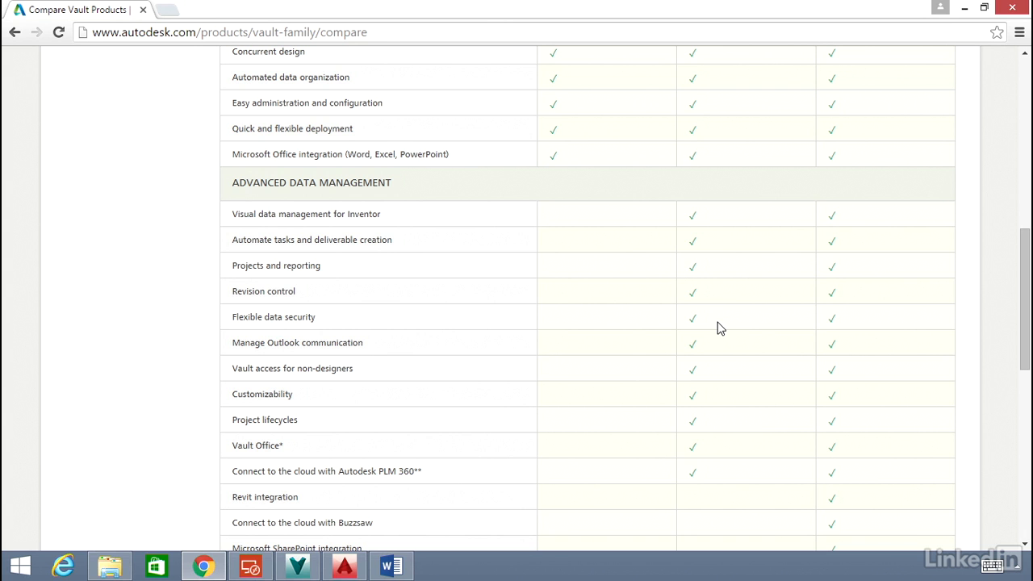
pyautogui.scroll(3)
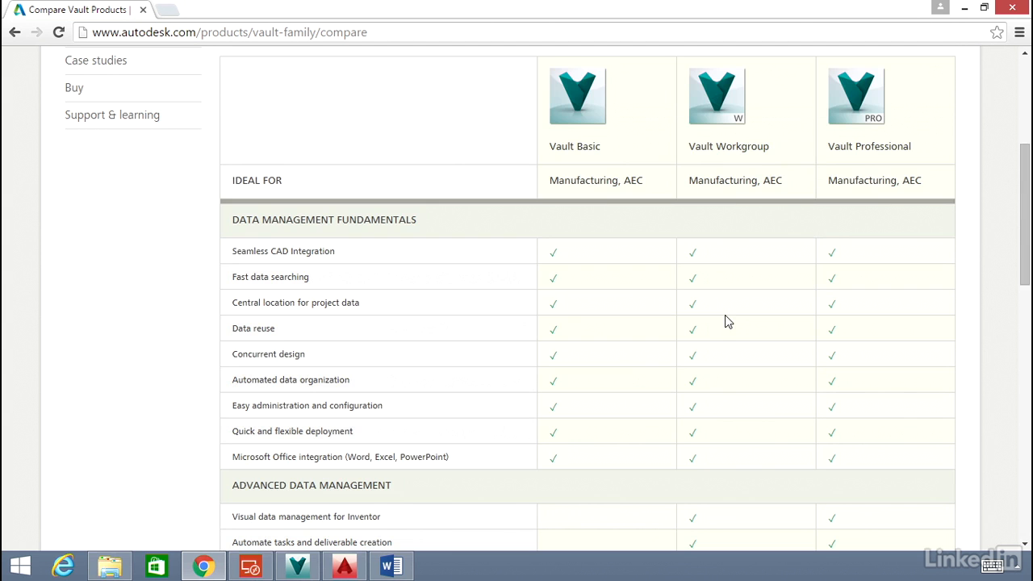
pyautogui.scroll(-3)
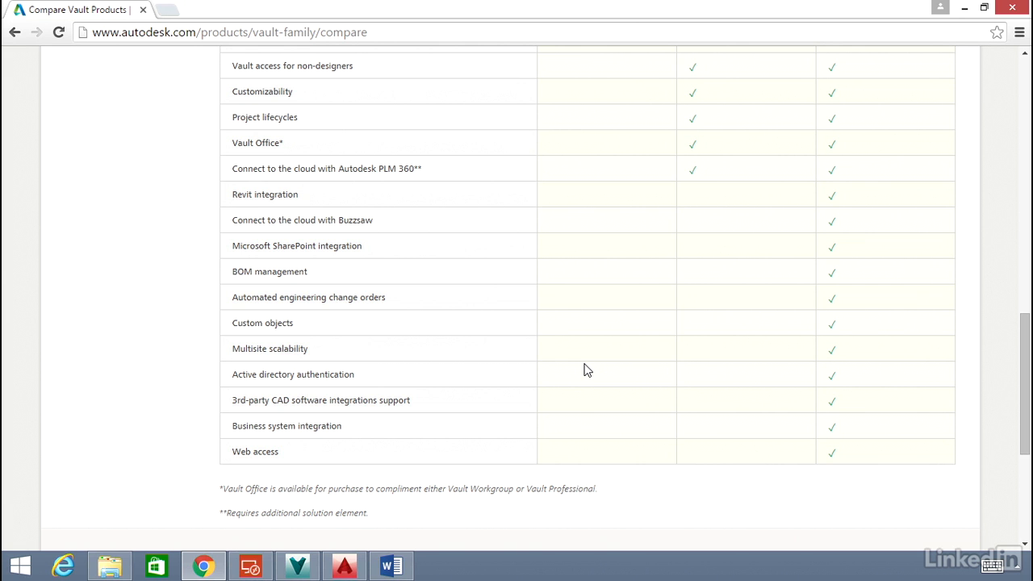
pyautogui.scroll(3)
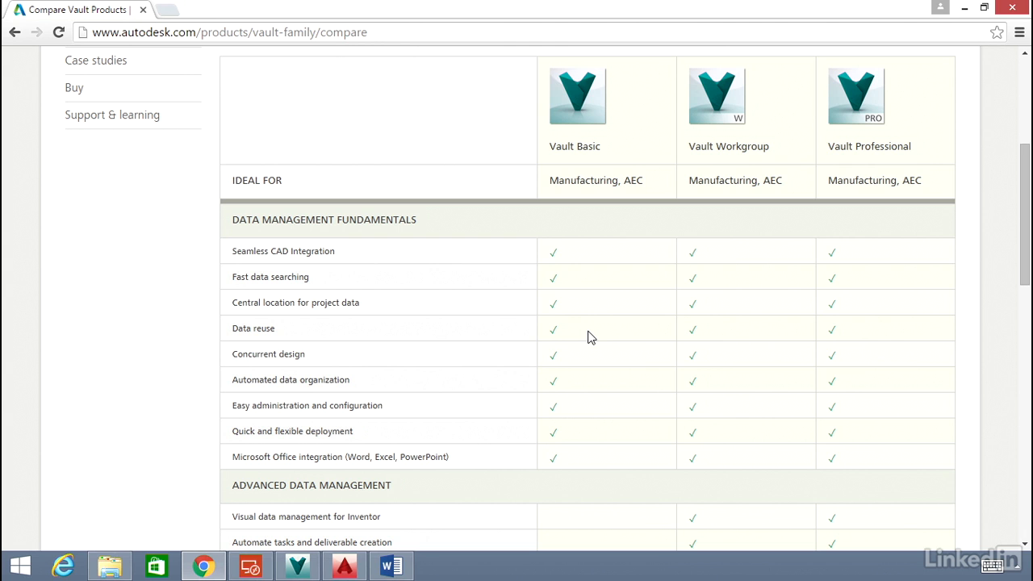
pyautogui.moveTo(317, 564)
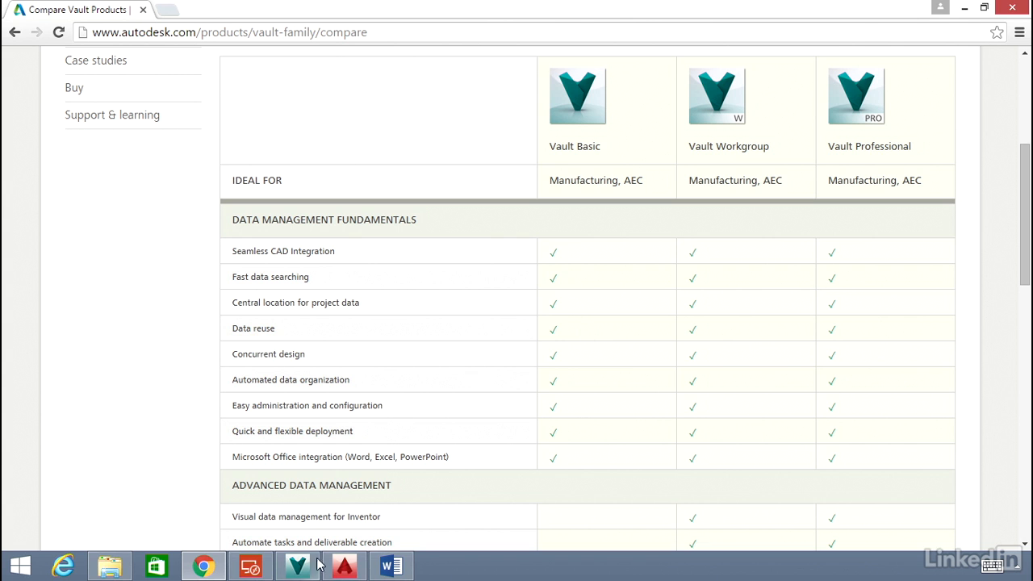
pyautogui.moveTo(298, 565)
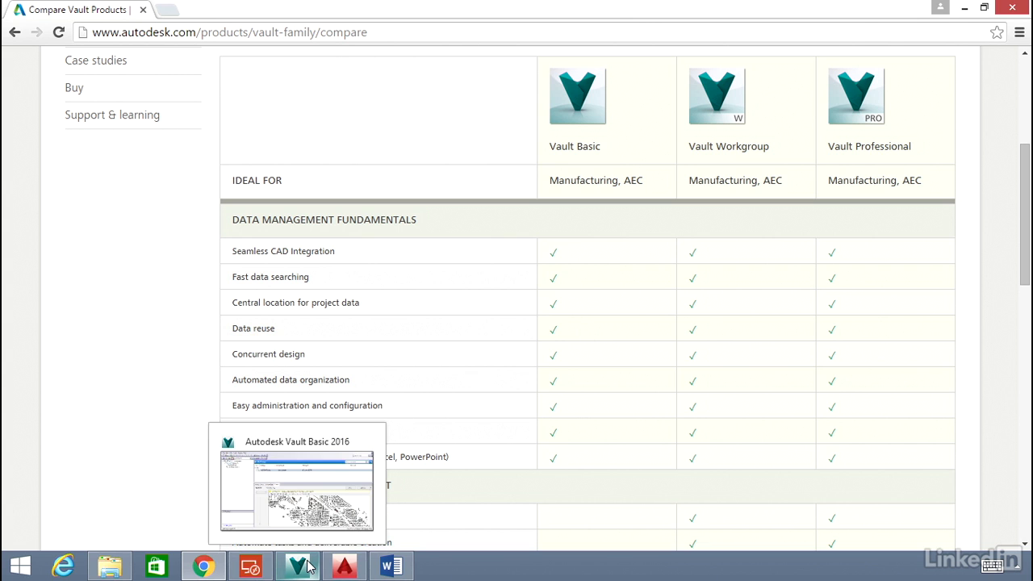